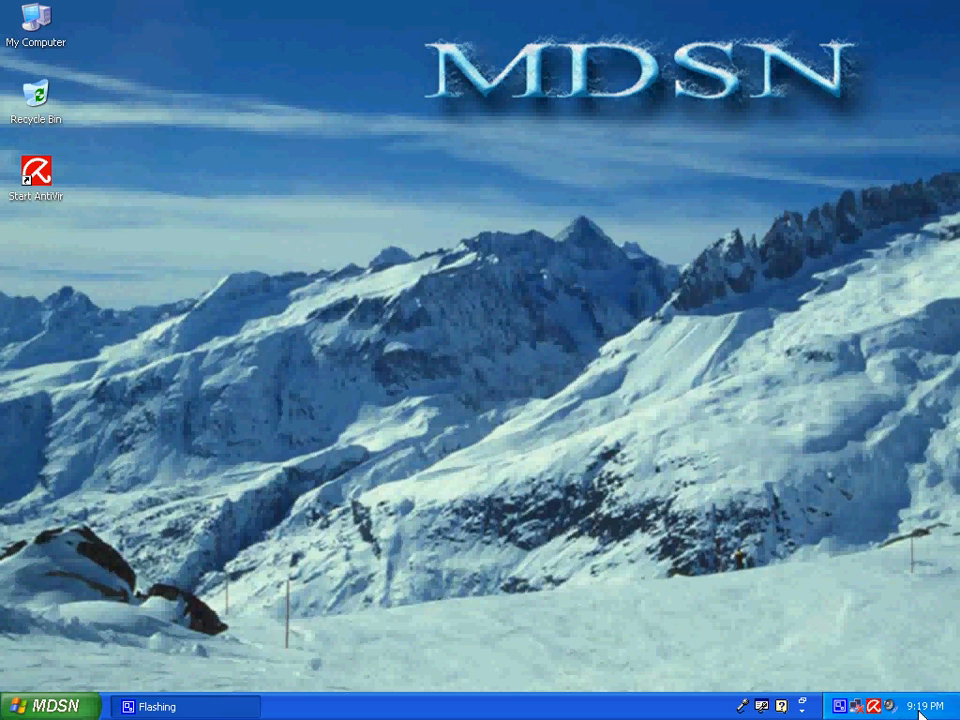
{"action": "mouse_move", "coordinate": [65, 55]}
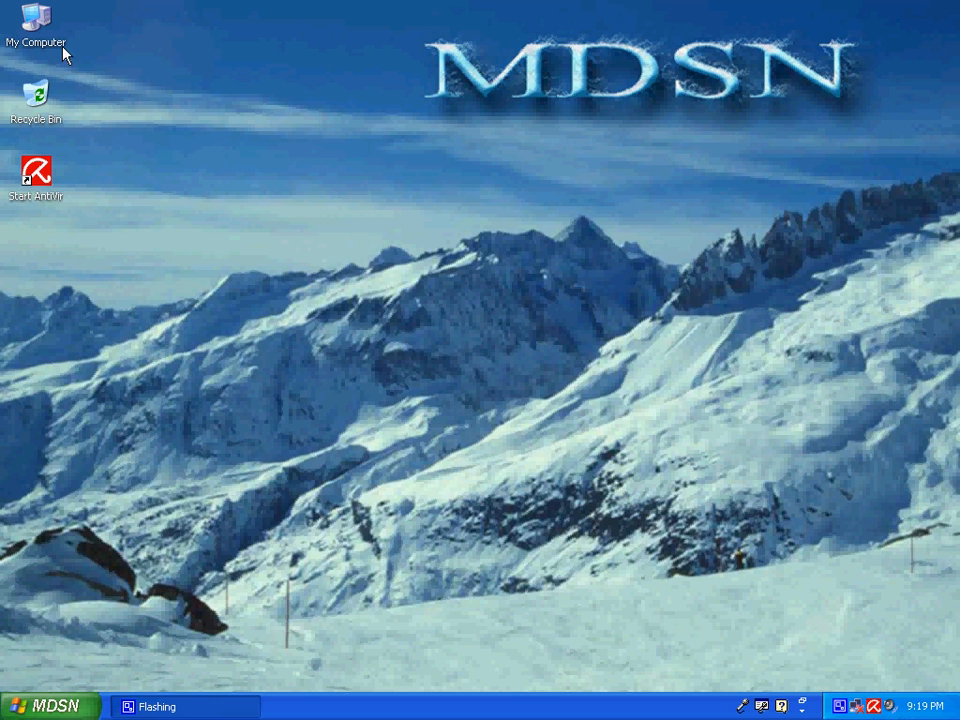
- Create a folder named MDSN on drive E beside mdsn.jpg and bring up the Start programs list
{"action": "double_click", "coordinate": [35, 20]}
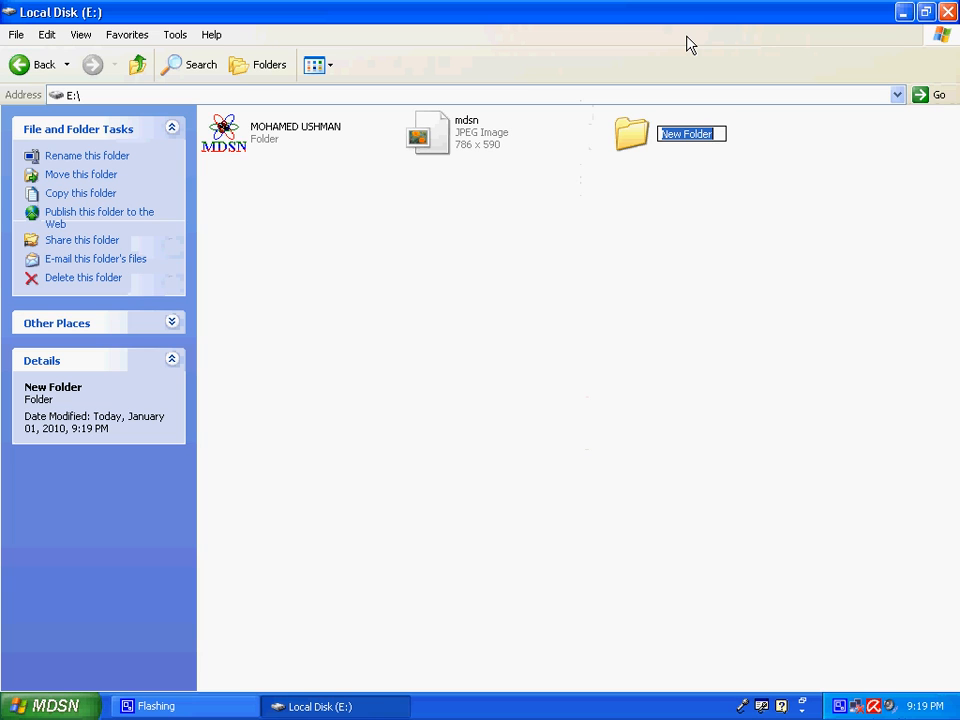
{"action": "type", "text": "MDSN"}
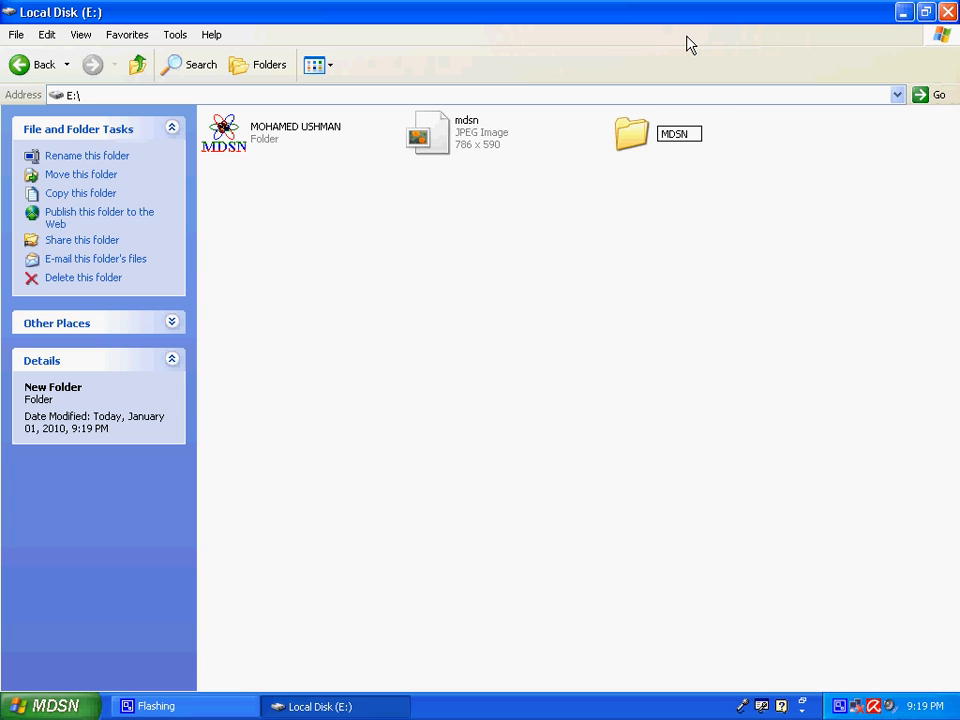
{"action": "left_click", "coordinate": [50, 705]}
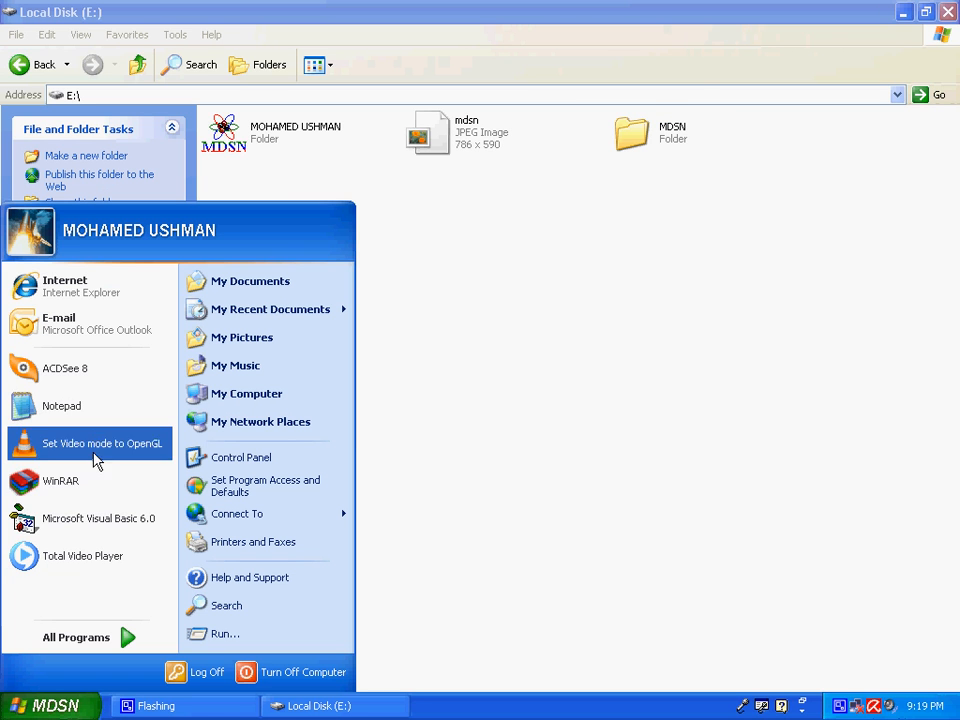
- Launch Notepad and write the folder-view header with iconarea_image E:\MDSN\mdsn.jpg and iconarea_text 0x00F0F0FF
{"action": "left_click", "coordinate": [61, 405]}
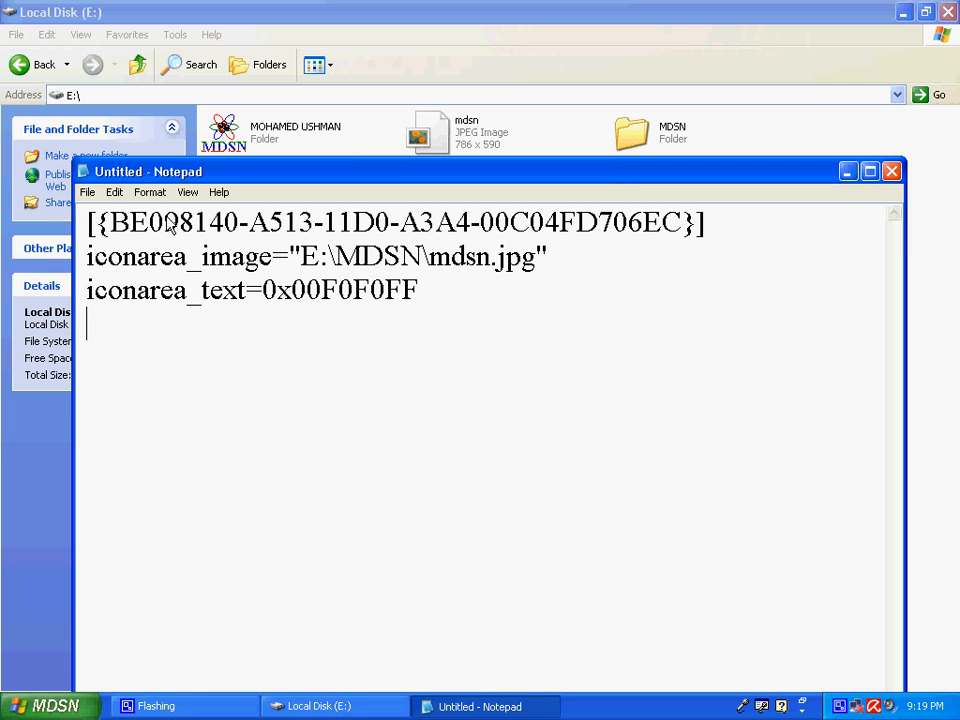
{"action": "mouse_move", "coordinate": [310, 263]}
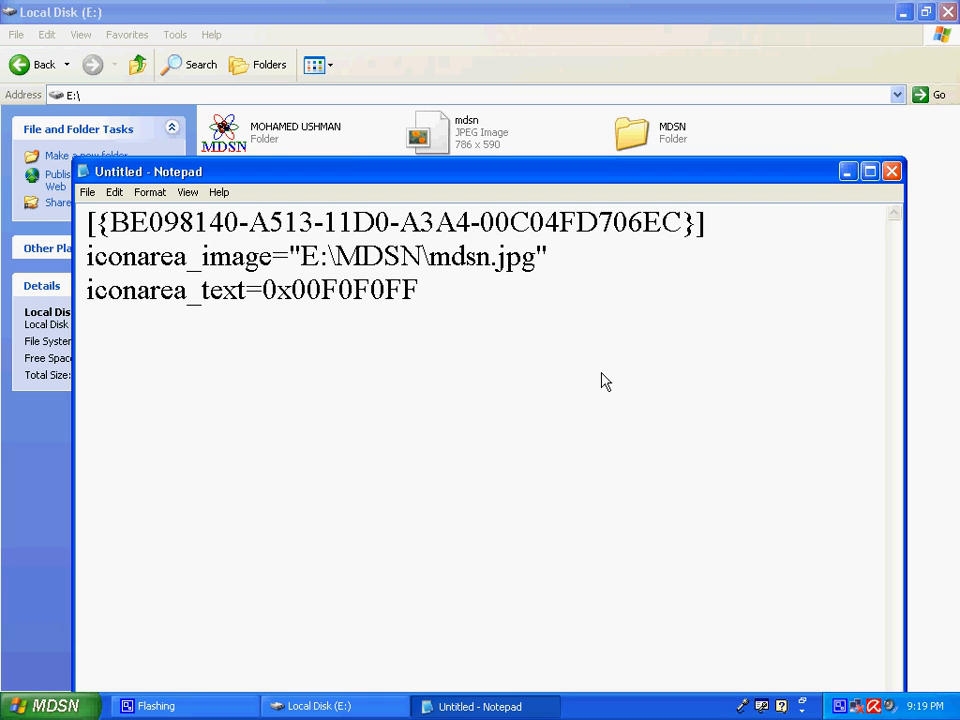
{"action": "mouse_move", "coordinate": [370, 266]}
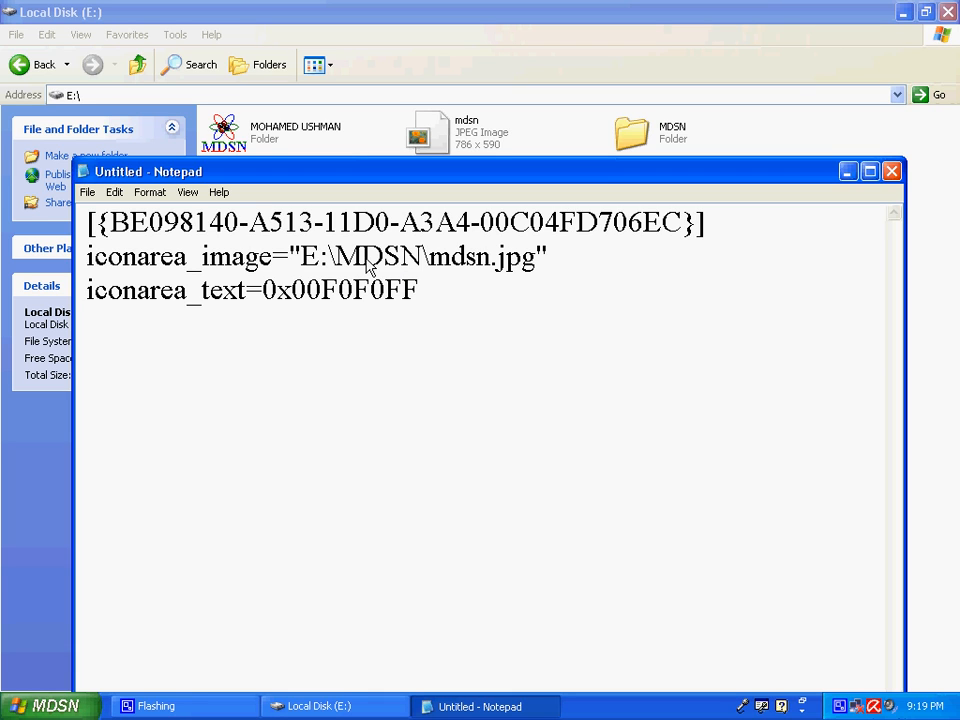
{"action": "mouse_move", "coordinate": [88, 192]}
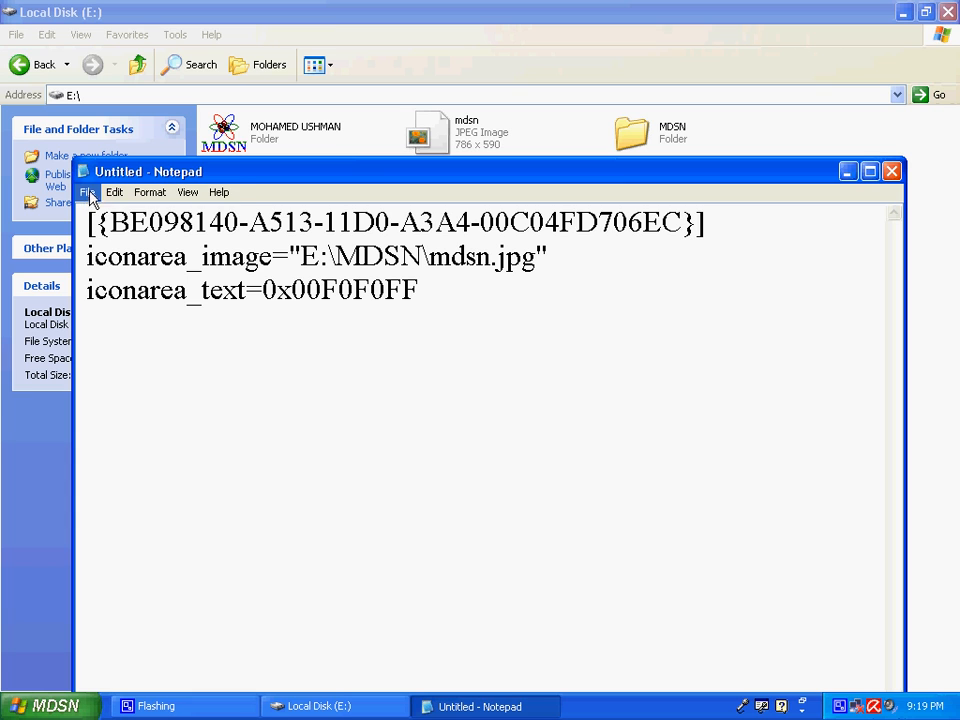
- Save the note as desktop.ini inside the E:\MDSN folder
{"action": "left_click", "coordinate": [89, 192]}
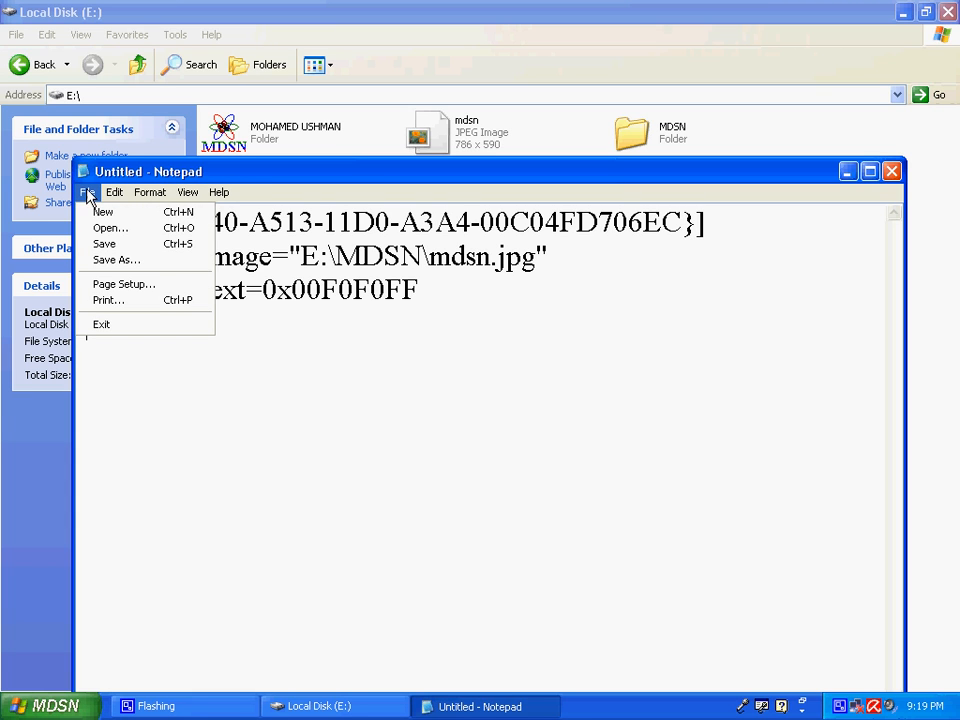
{"action": "left_click", "coordinate": [116, 260]}
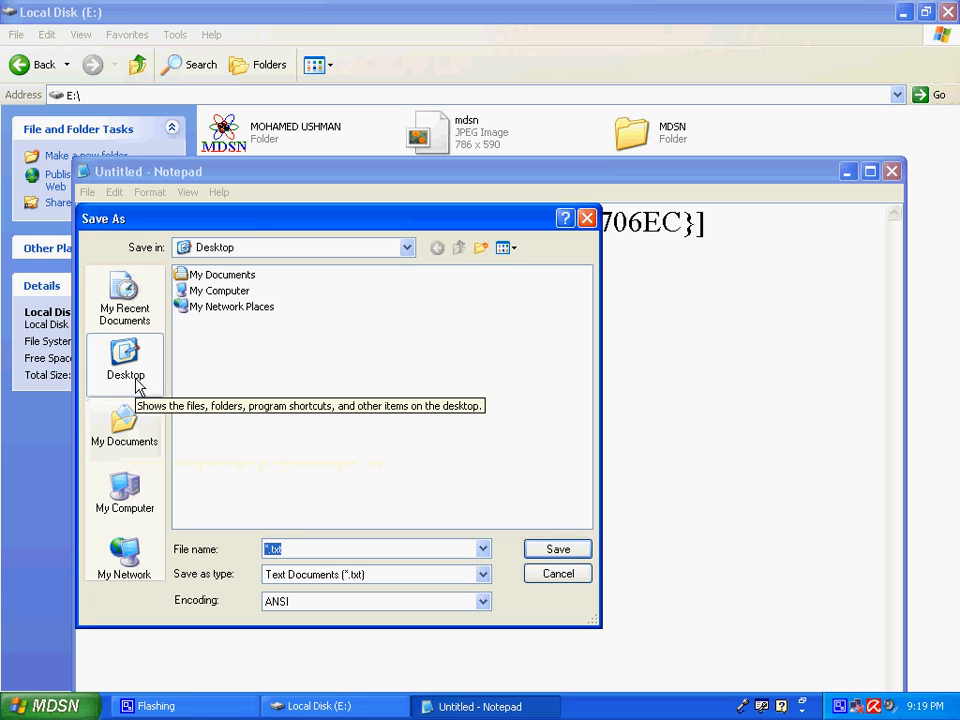
{"action": "mouse_move", "coordinate": [124, 425]}
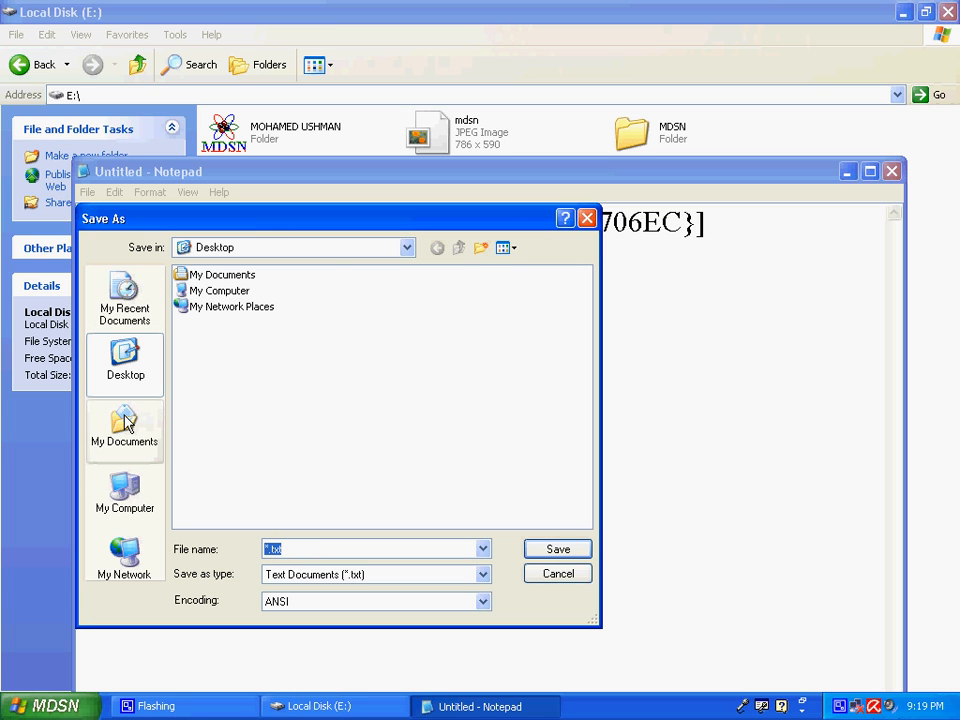
{"action": "left_click", "coordinate": [124, 495]}
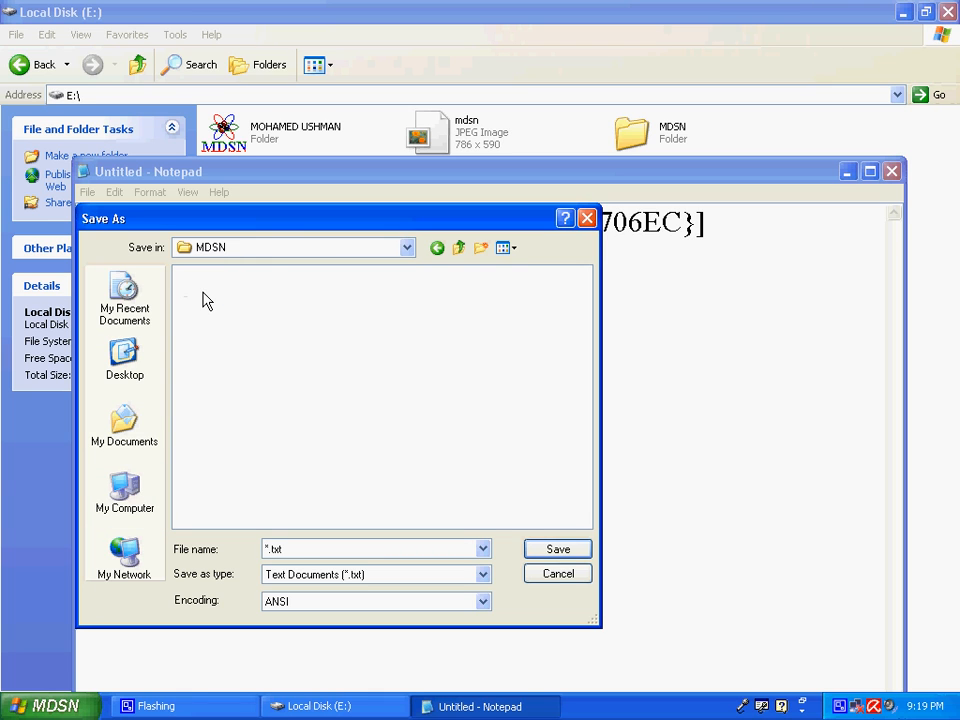
{"action": "triple_click", "coordinate": [375, 548]}
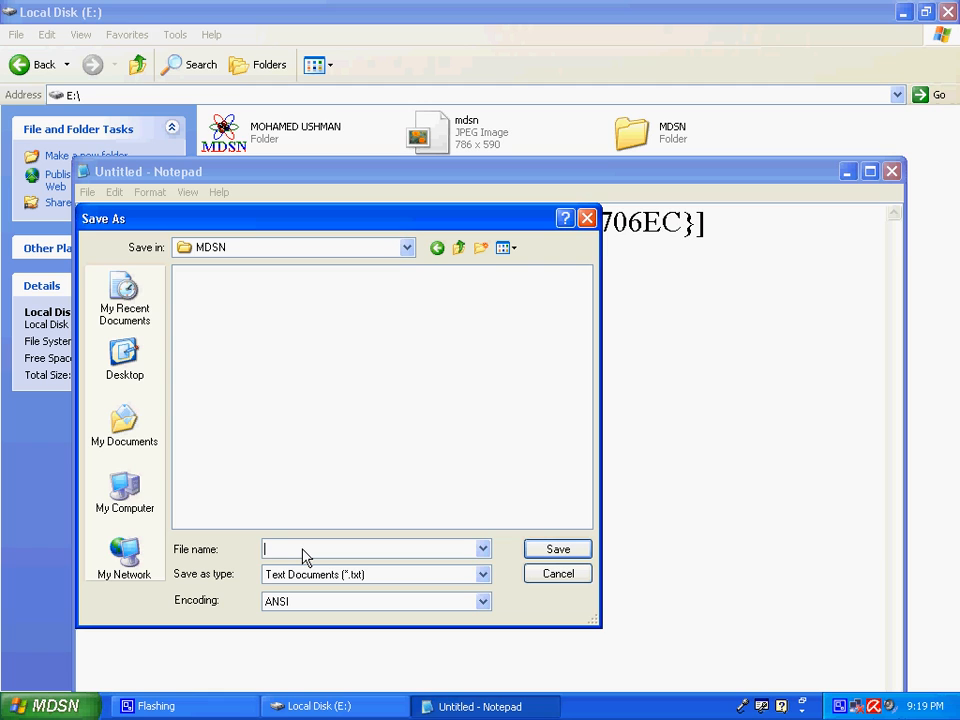
{"action": "type", "text": "desktop.ini"}
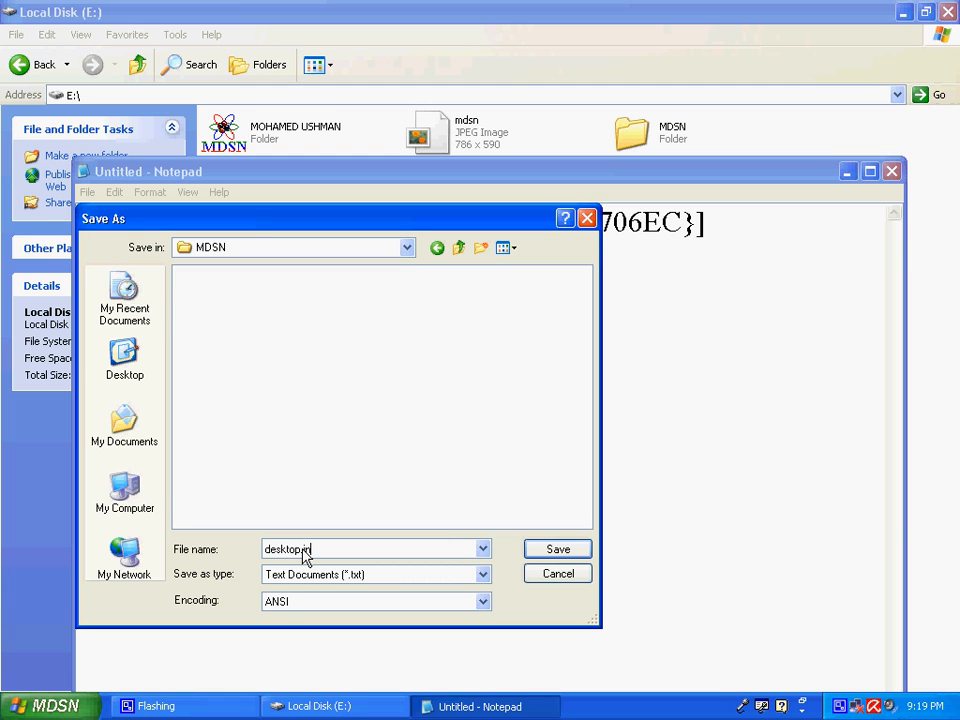
{"action": "left_click", "coordinate": [557, 548]}
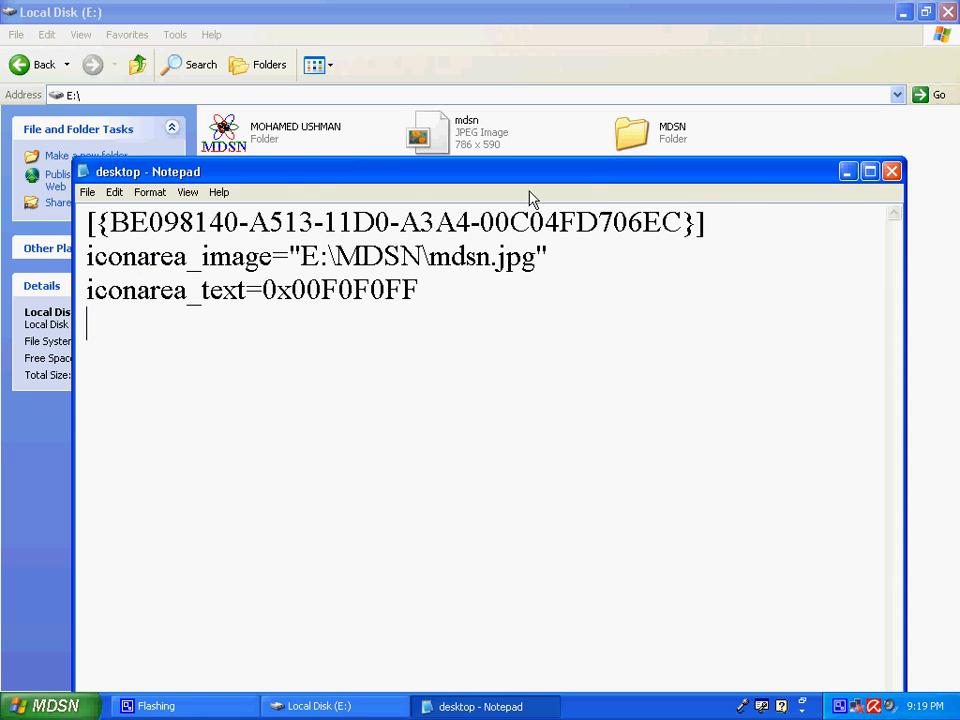
{"action": "mouse_move", "coordinate": [848, 171]}
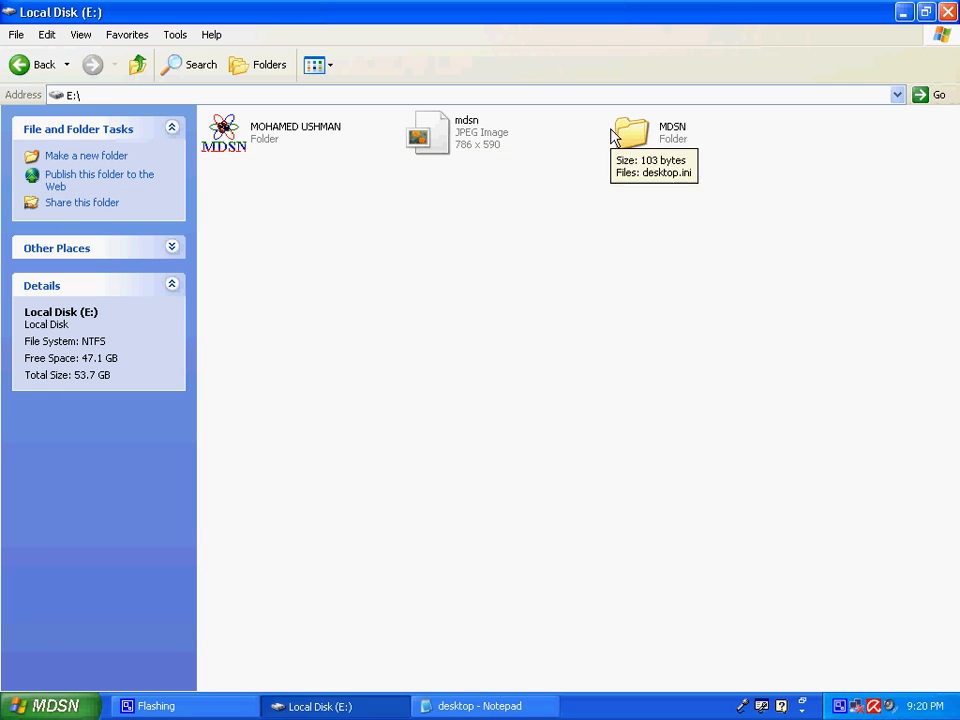
{"action": "mouse_move", "coordinate": [453, 157]}
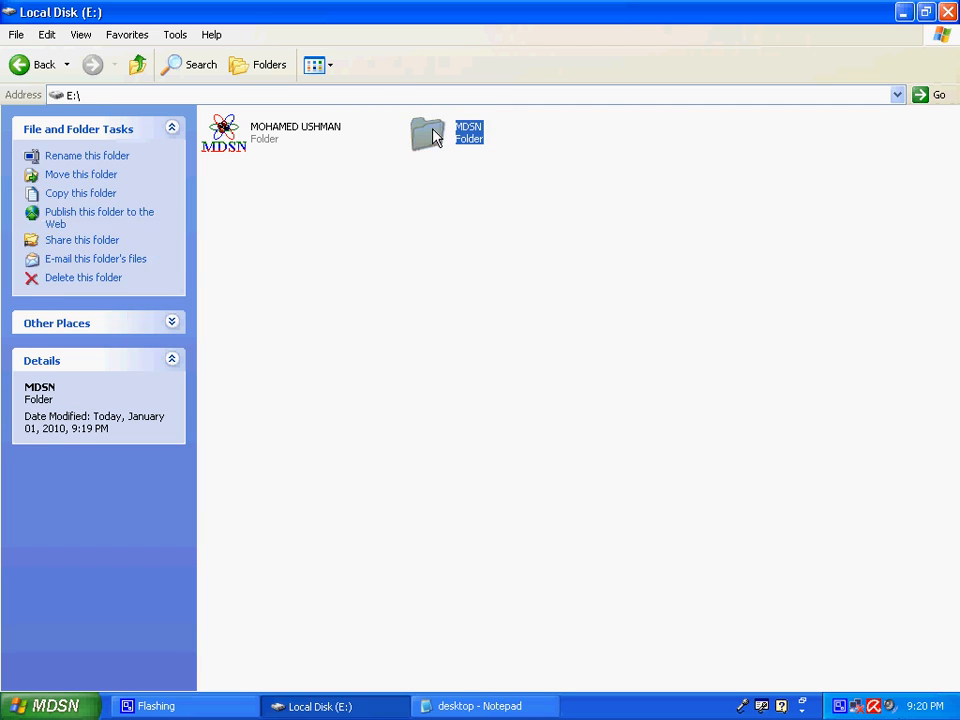
- Apply the MDSN folder's customisation from its Properties so it shows a computer icon, then open the folder
{"action": "right_click", "coordinate": [427, 133]}
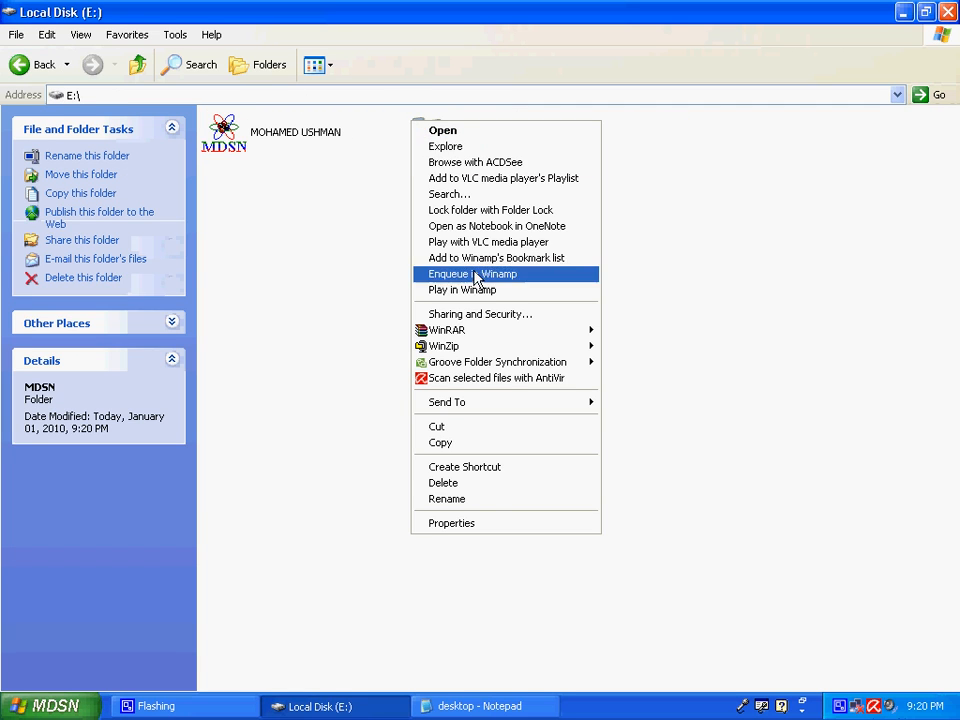
{"action": "left_click", "coordinate": [451, 523]}
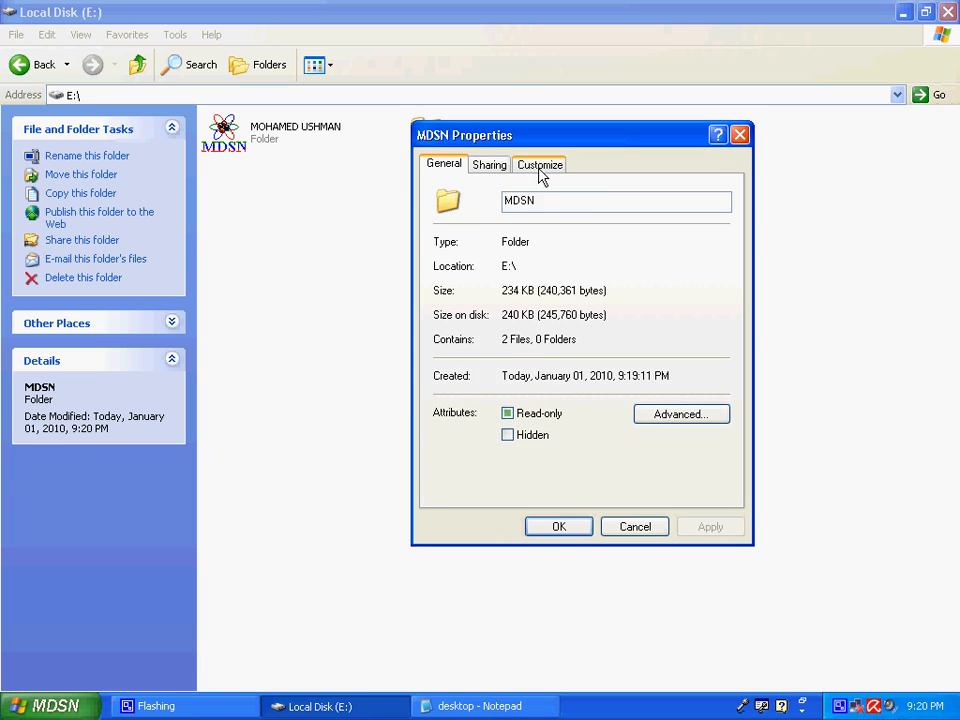
{"action": "left_click", "coordinate": [539, 164]}
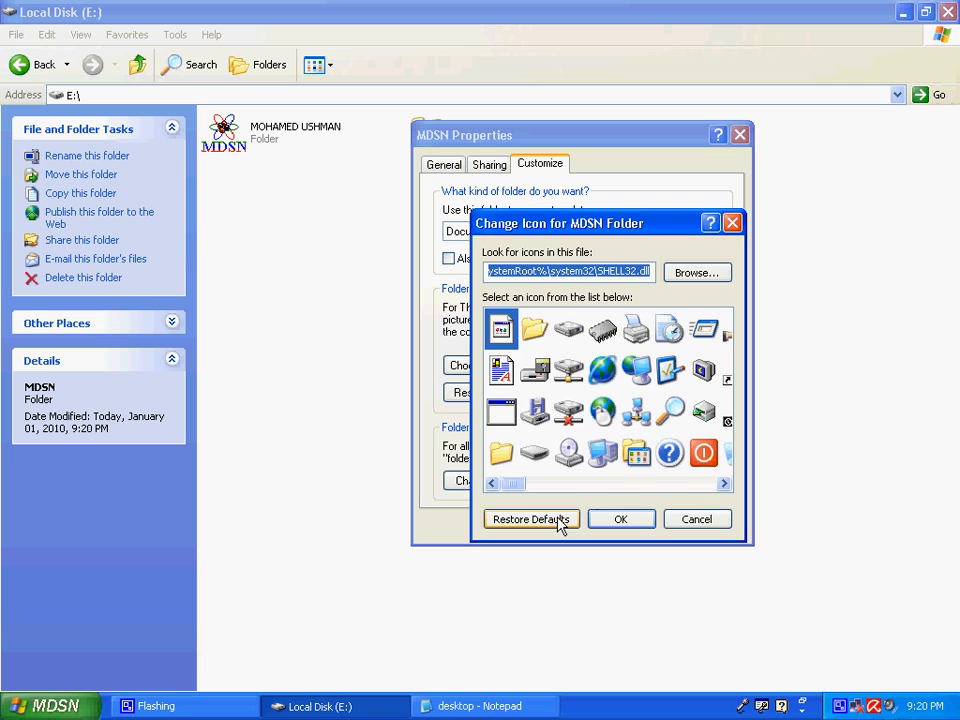
{"action": "mouse_move", "coordinate": [600, 453]}
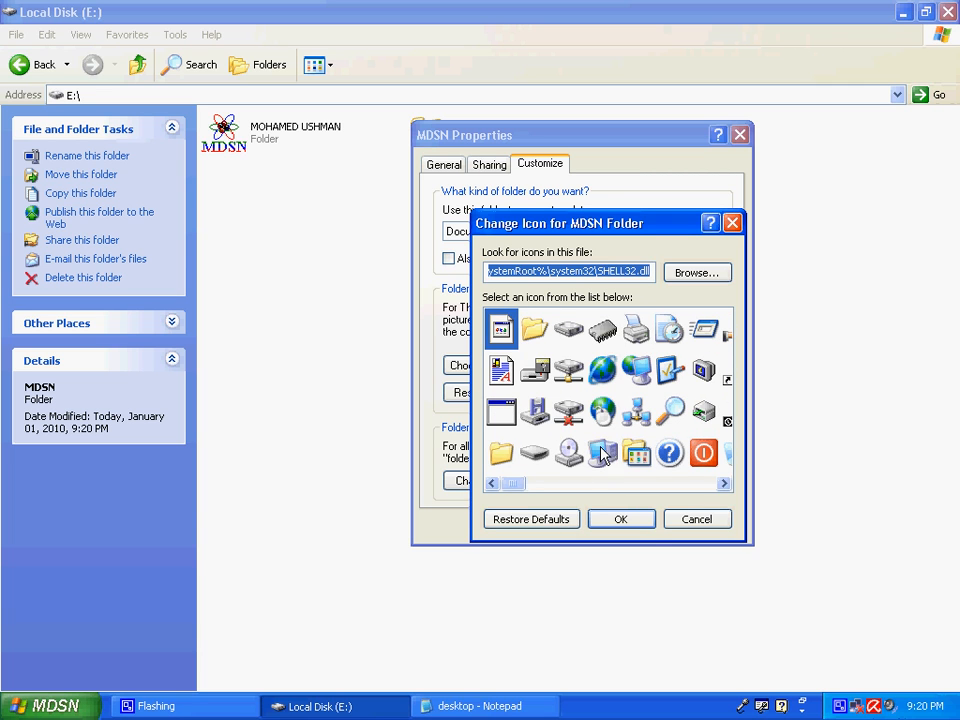
{"action": "left_click", "coordinate": [621, 519]}
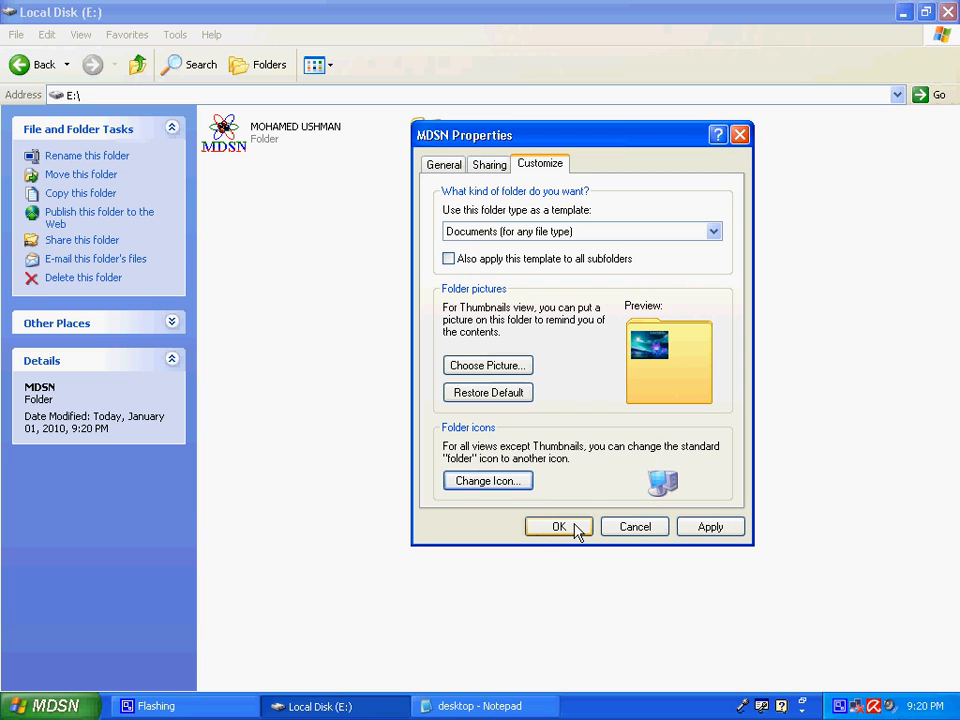
{"action": "left_click", "coordinate": [558, 527]}
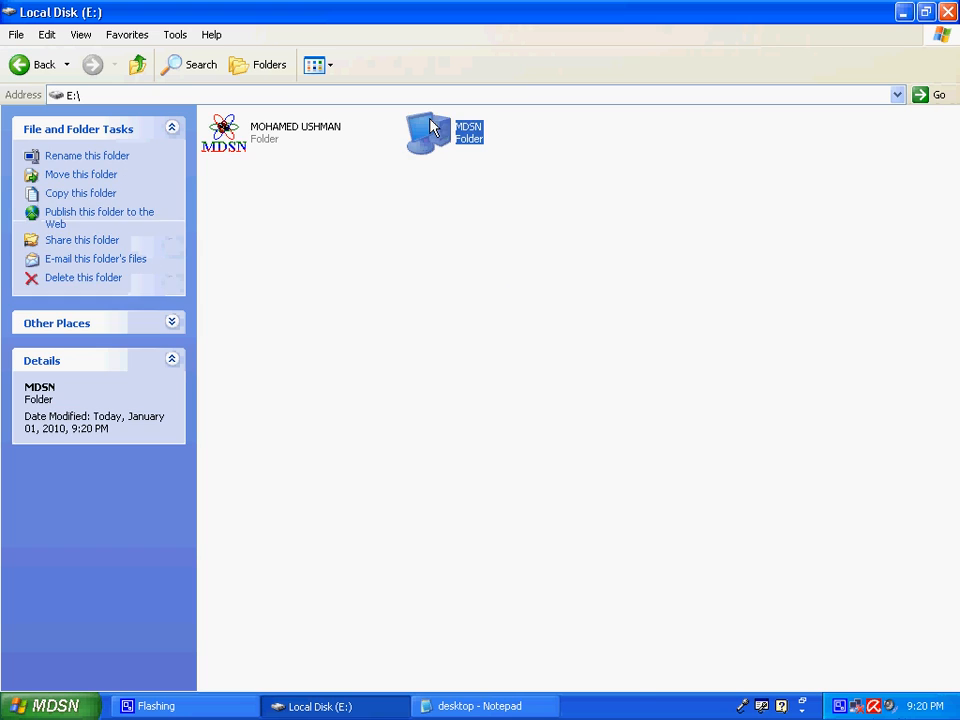
{"action": "double_click", "coordinate": [430, 133]}
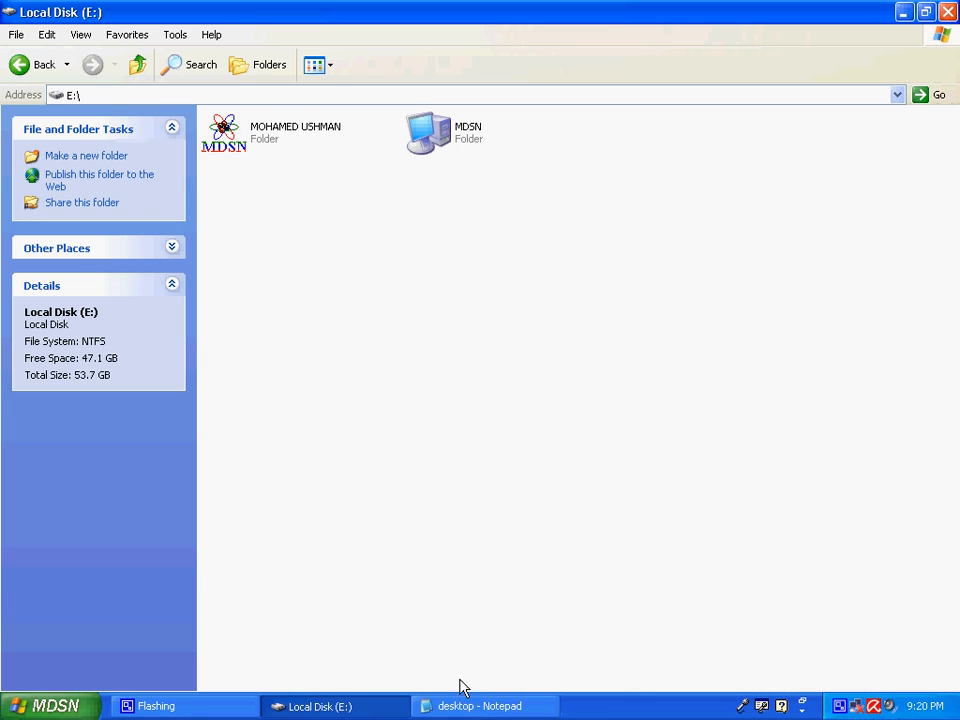
{"action": "mouse_move", "coordinate": [428, 140]}
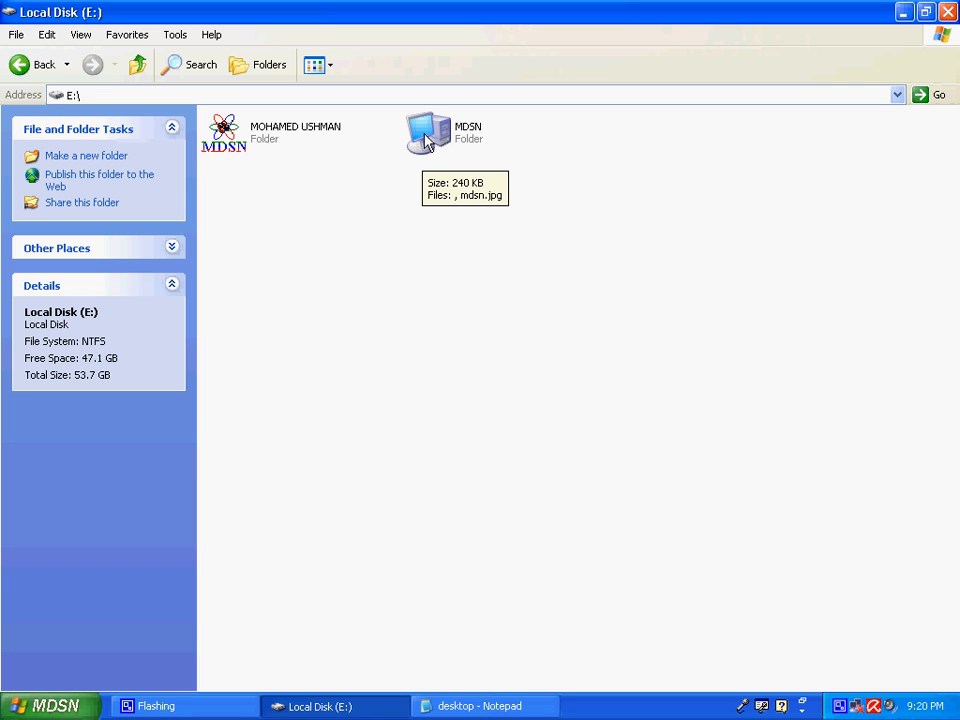
- Adjust desktop.ini in Notepad so MDSN on drive E reverts to the standard yellow folder icon
{"action": "left_click", "coordinate": [484, 706]}
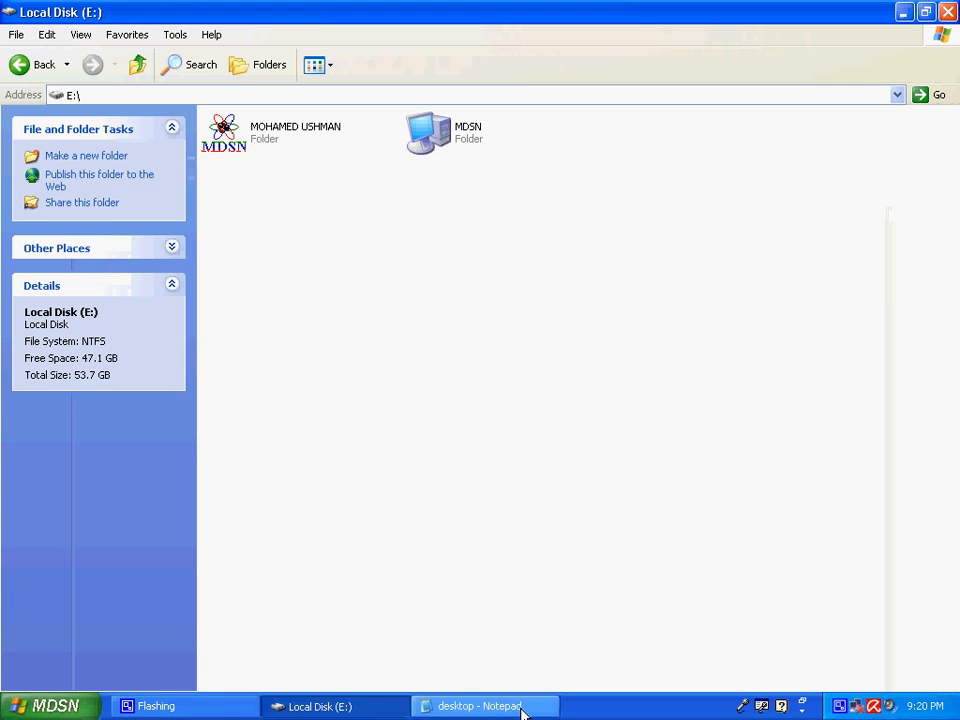
{"action": "left_click", "coordinate": [87, 192]}
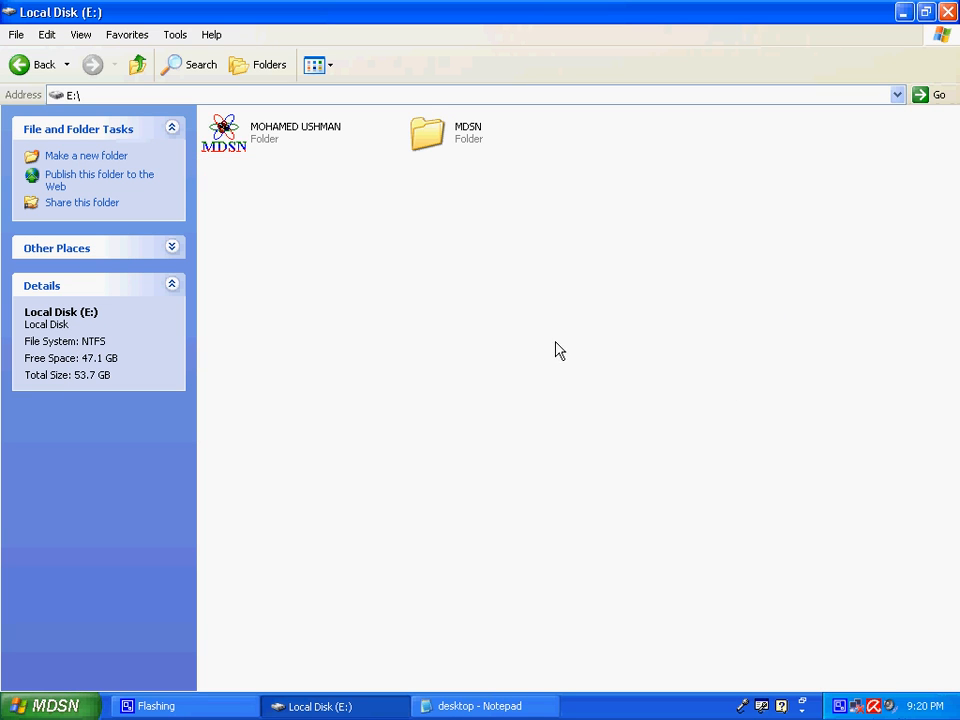
{"action": "double_click", "coordinate": [427, 135]}
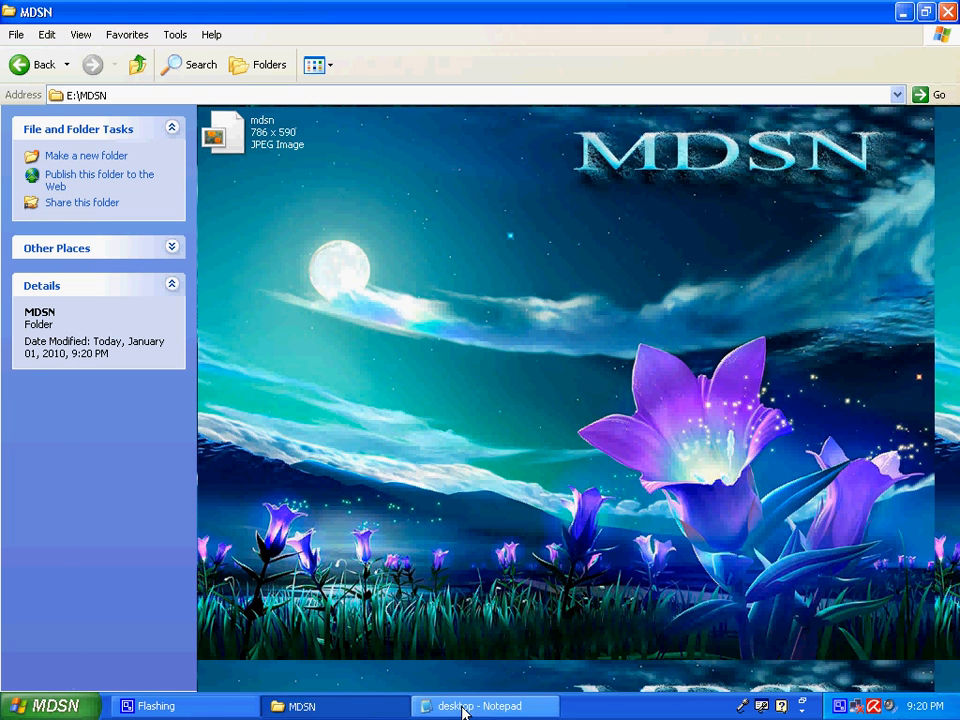
{"action": "left_click", "coordinate": [484, 706]}
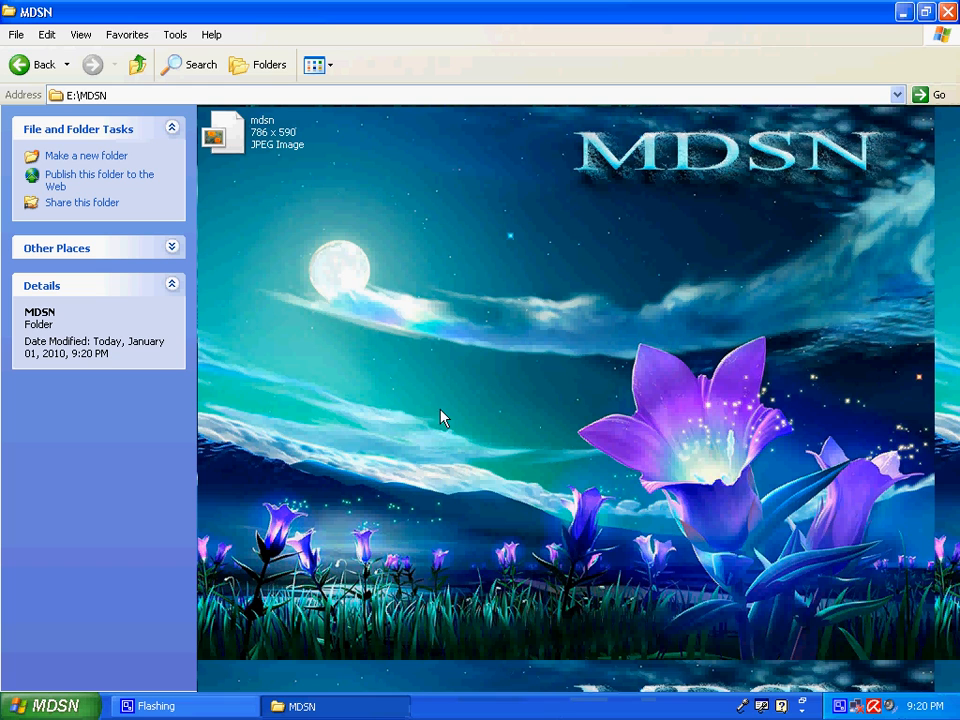
{"action": "mouse_move", "coordinate": [218, 118]}
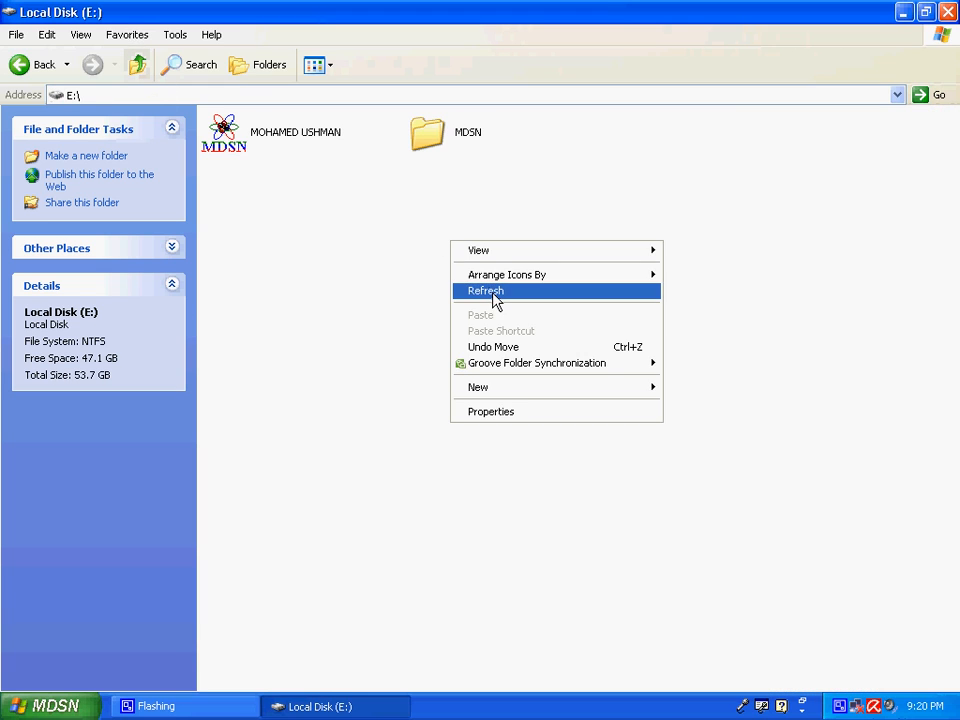
{"action": "left_click", "coordinate": [485, 291]}
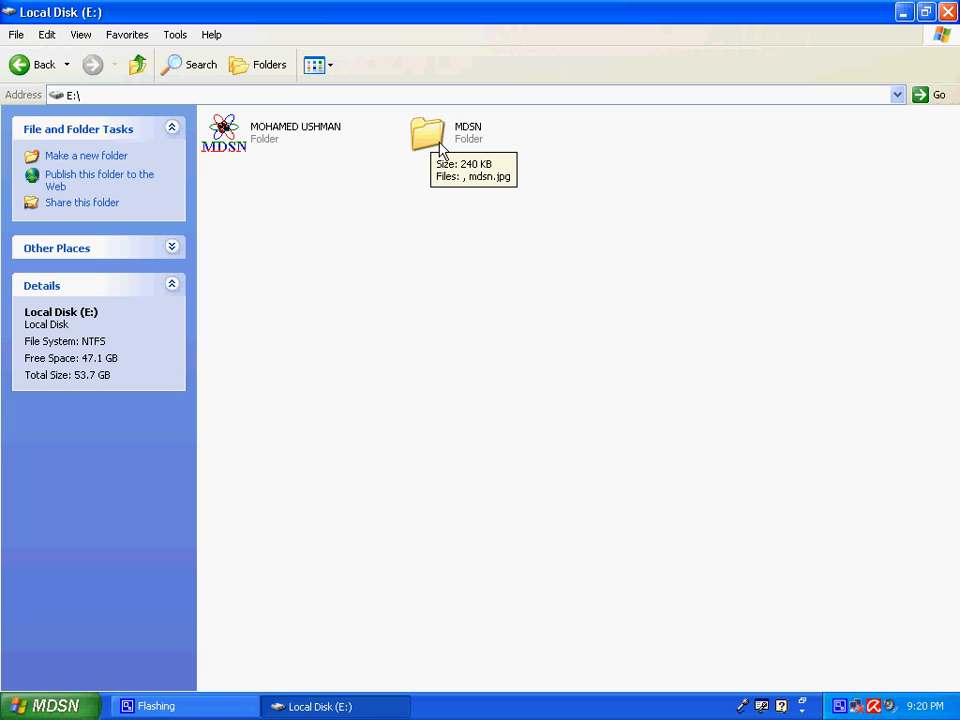
{"action": "right_click", "coordinate": [428, 133]}
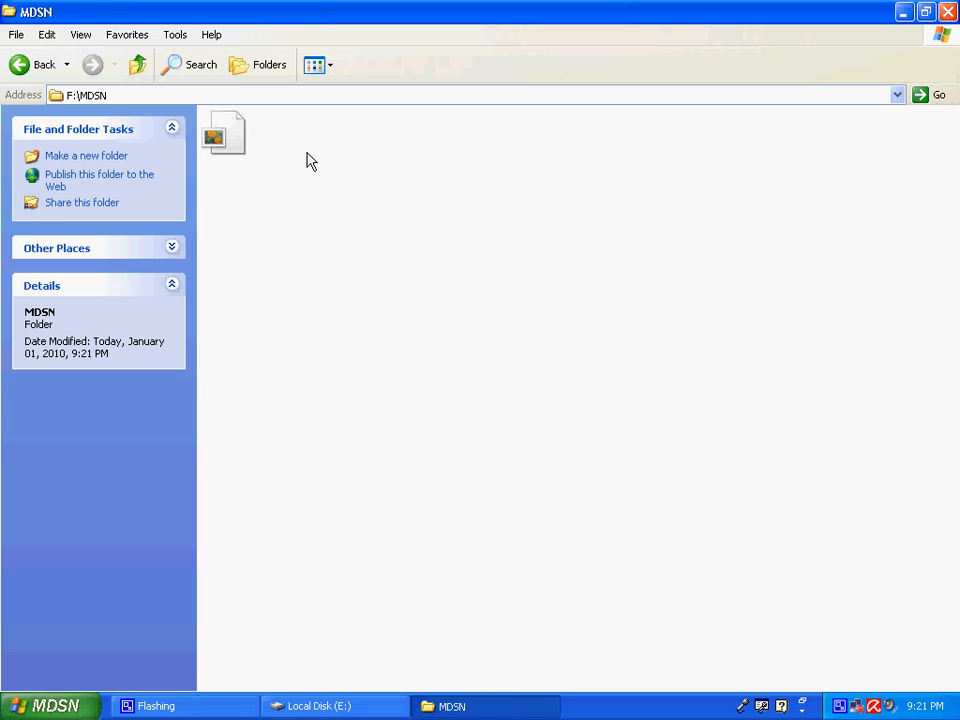
{"action": "mouse_move", "coordinate": [578, 270]}
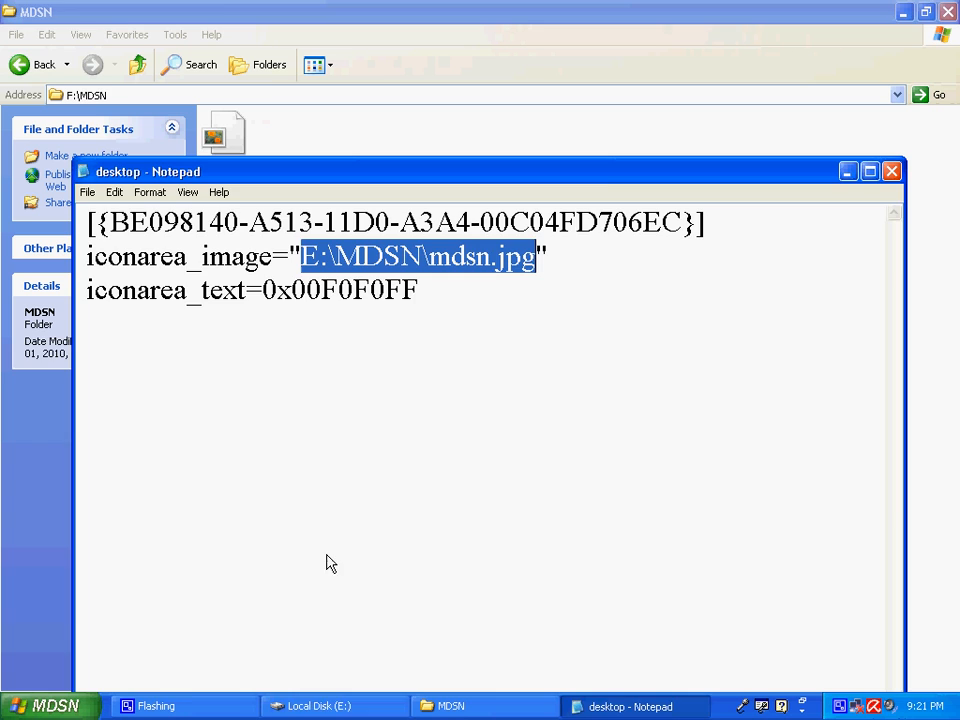
- Shorten the iconarea_image line to plain mdsn.jpg, save, and check F:\MDSN shows its background
{"action": "left_click", "coordinate": [333, 706]}
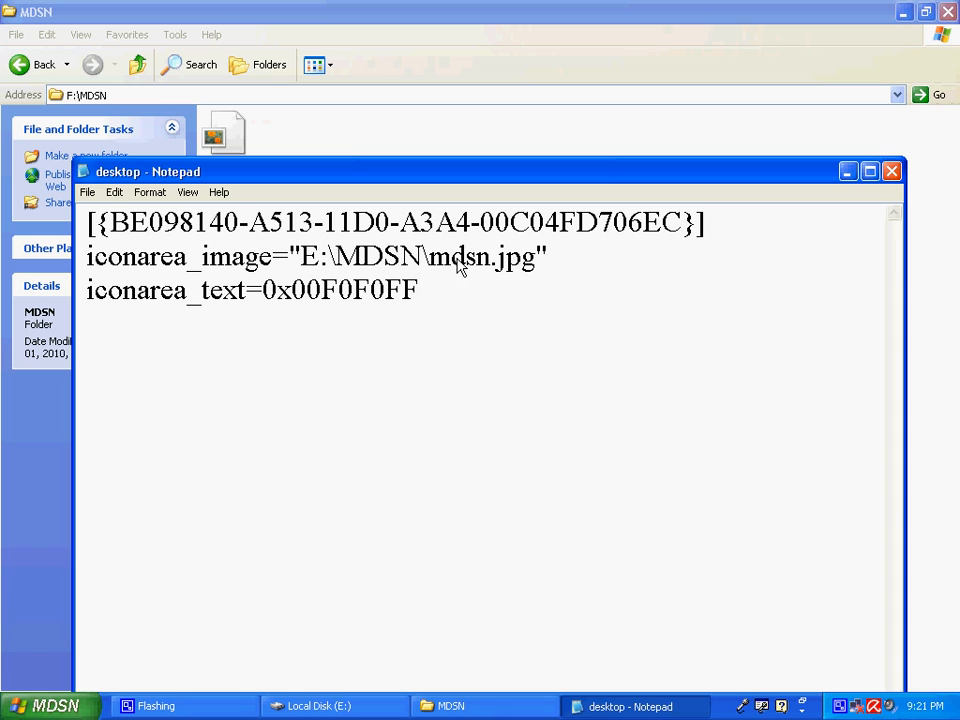
{"action": "mouse_move", "coordinate": [460, 265]}
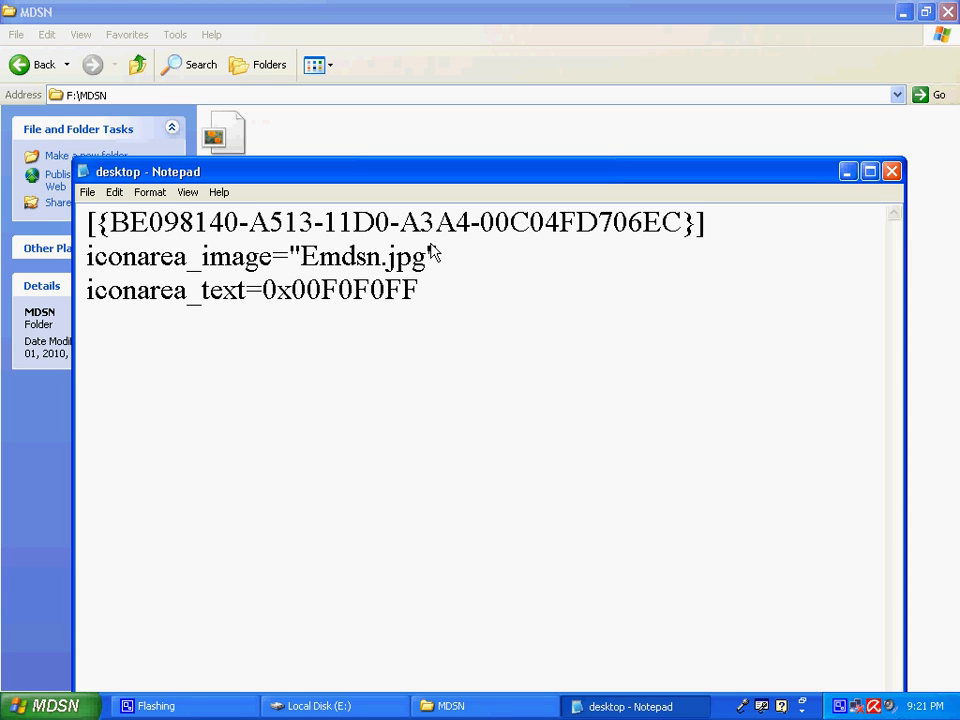
{"action": "left_click", "coordinate": [87, 192]}
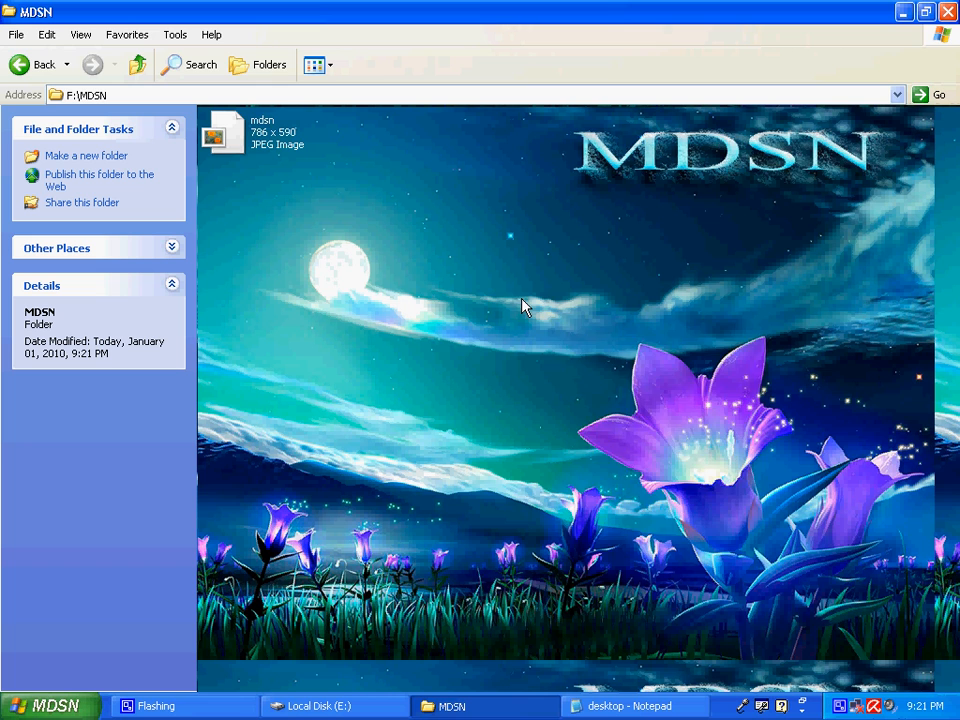
{"action": "mouse_move", "coordinate": [518, 222]}
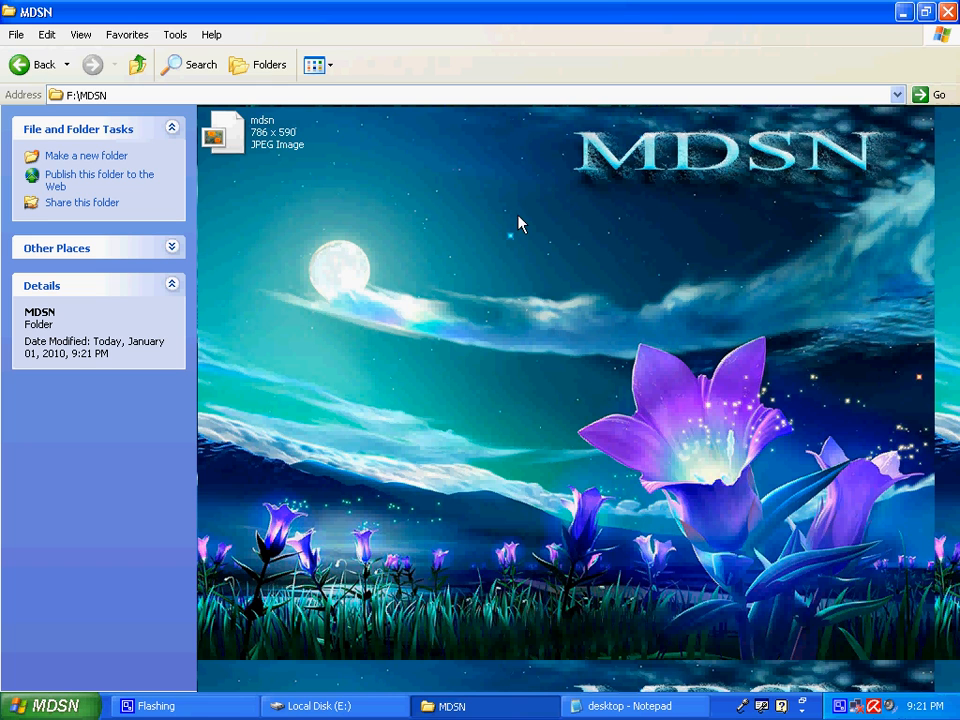
{"action": "mouse_move", "coordinate": [385, 153]}
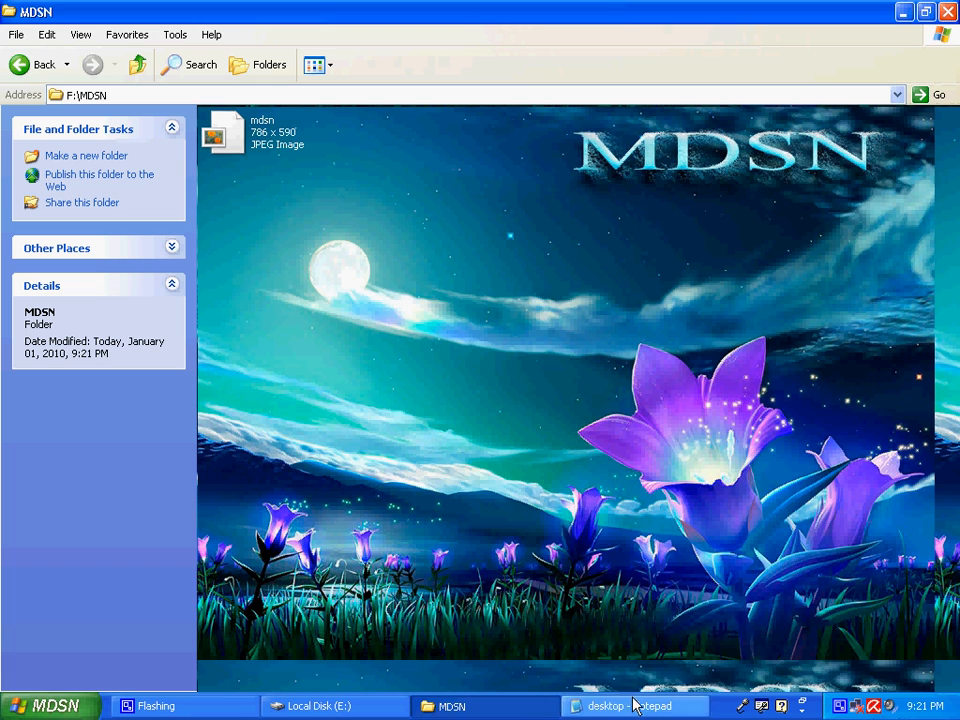
{"action": "left_click", "coordinate": [634, 705]}
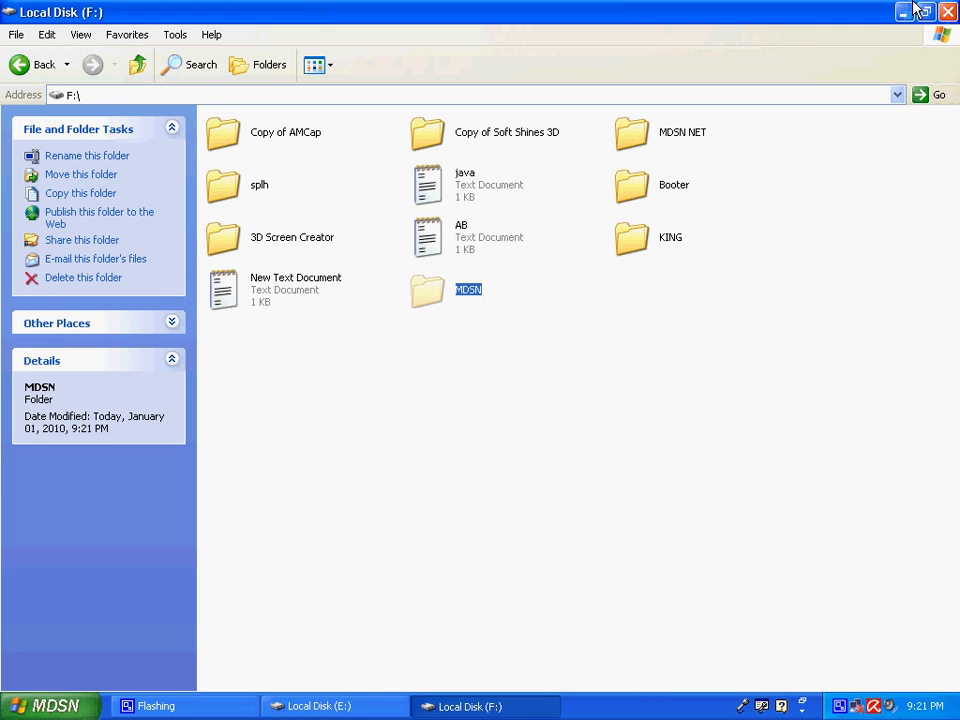
- Move MDSN onto the Desktop, verify its flower background, close it and play the MDSN Flash logo
{"action": "left_click", "coordinate": [335, 705]}
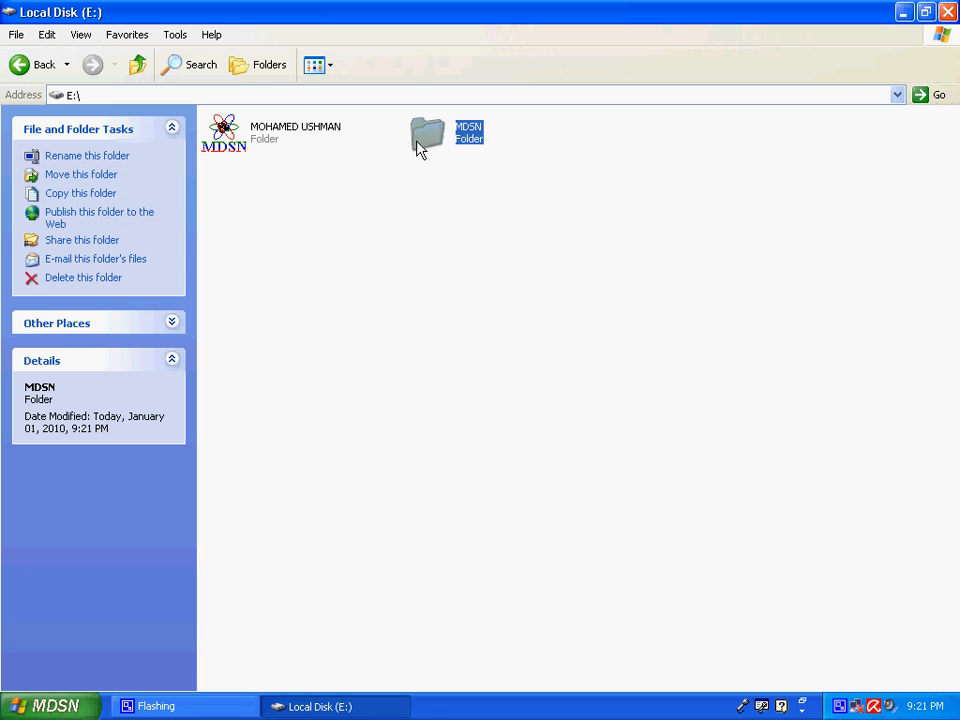
{"action": "left_click", "coordinate": [308, 161]}
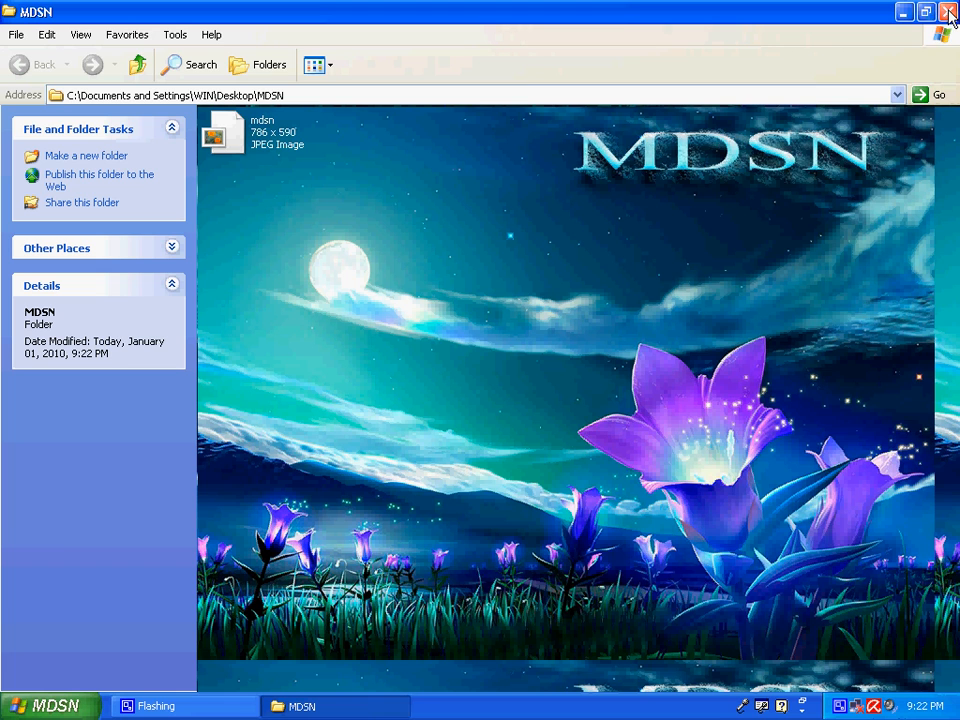
{"action": "left_click", "coordinate": [948, 12]}
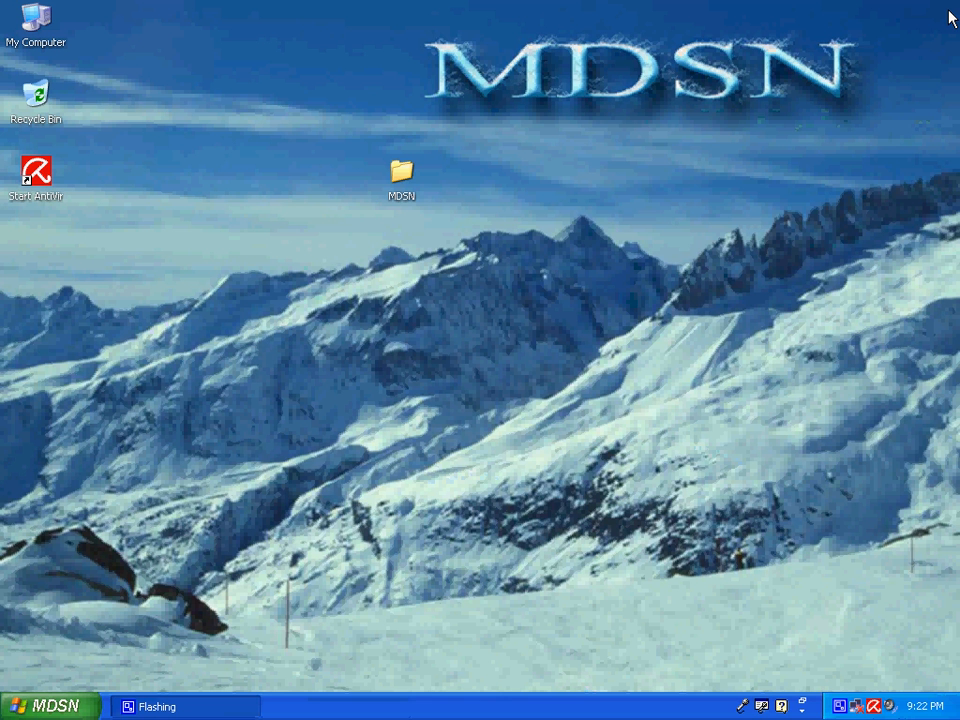
{"action": "double_click", "coordinate": [401, 171]}
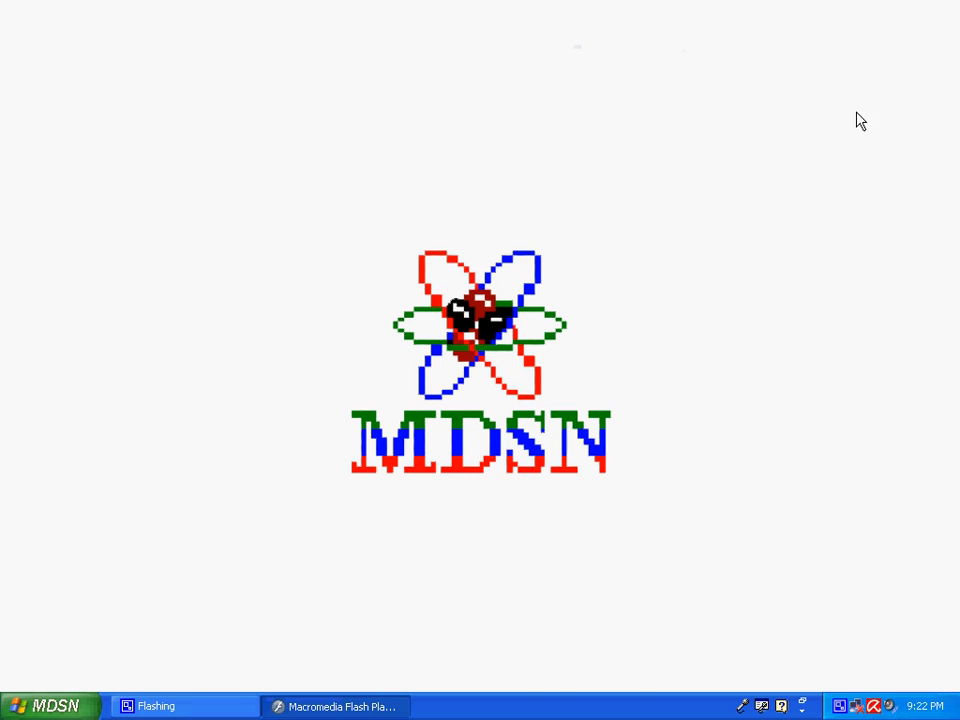